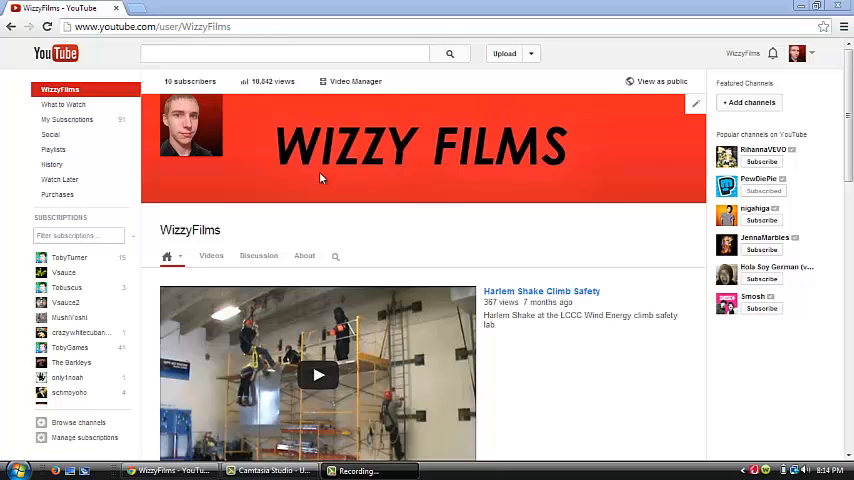
pyautogui.moveTo(332, 155)
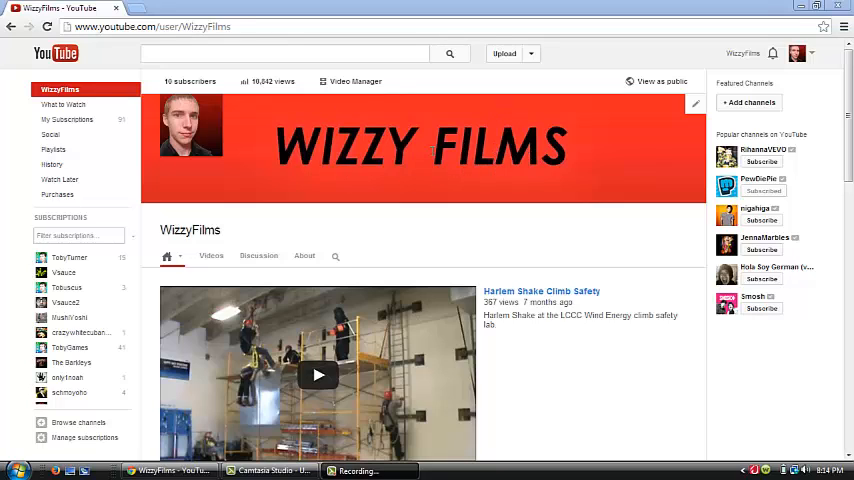
pyautogui.moveTo(343, 119)
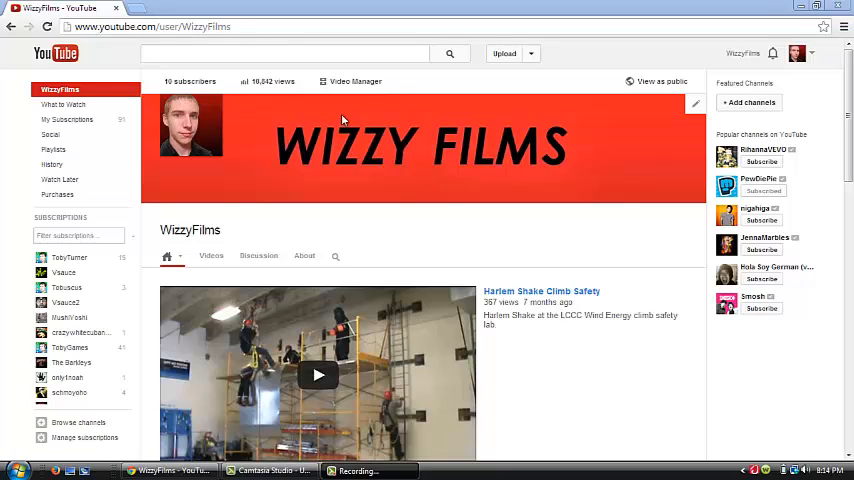
pyautogui.moveTo(568, 162)
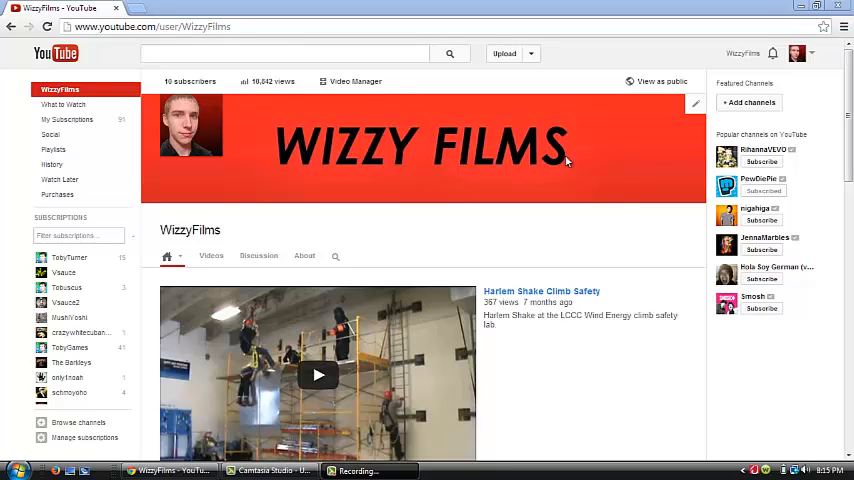
pyautogui.moveTo(550, 128)
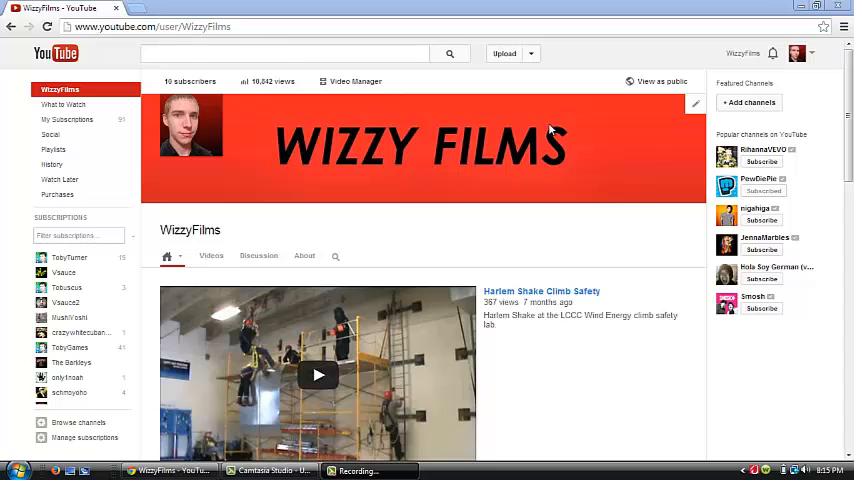
# Start editing the channel art and try opening the YouTube Channel Art album in Your photos
pyautogui.click(695, 104)
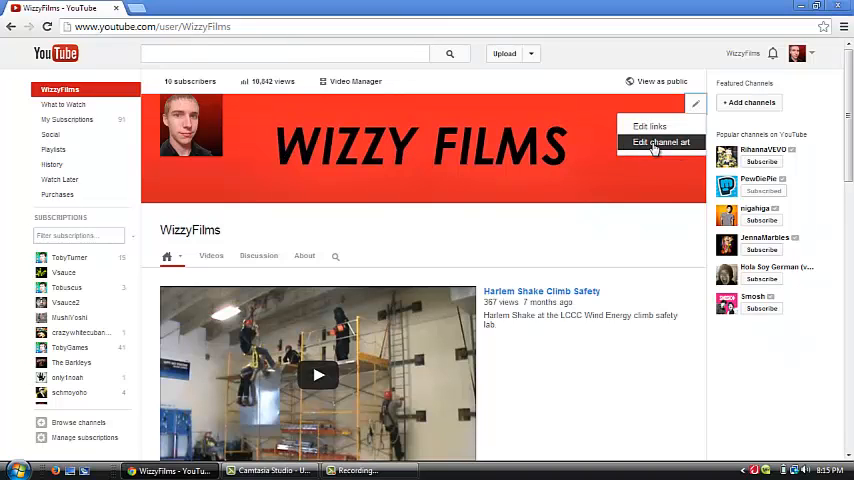
pyautogui.click(662, 142)
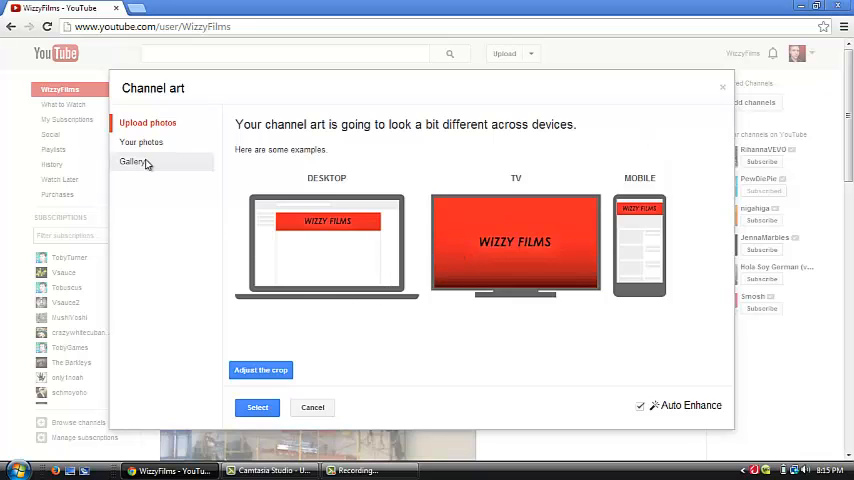
pyautogui.click(142, 142)
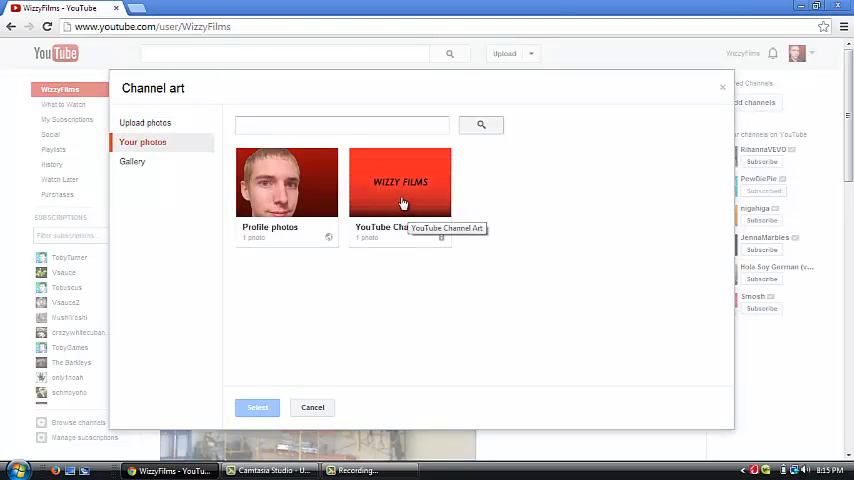
pyautogui.click(400, 181)
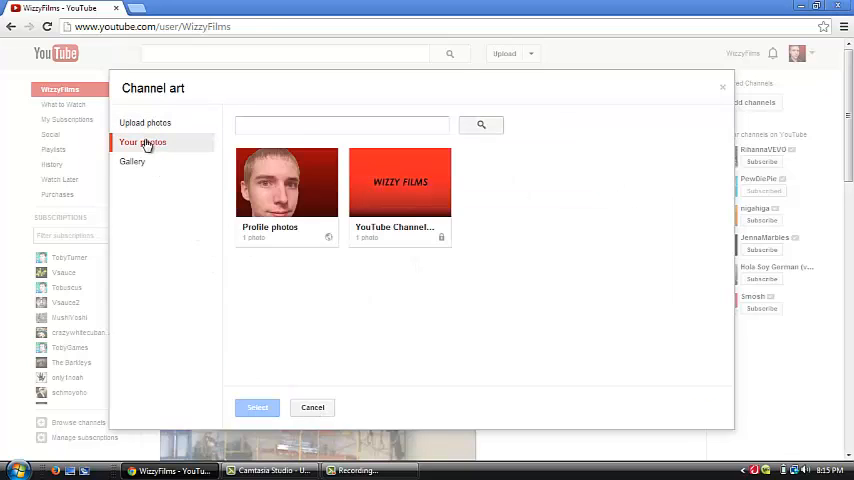
pyautogui.moveTo(489, 235)
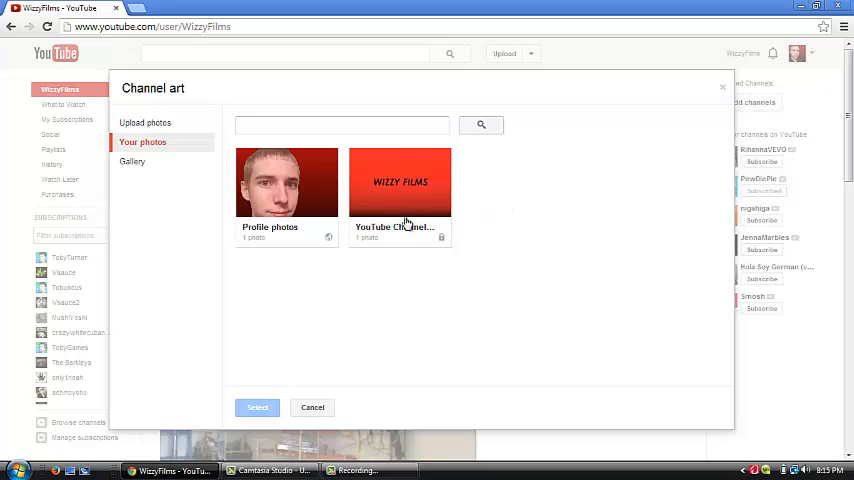
pyautogui.moveTo(400, 185)
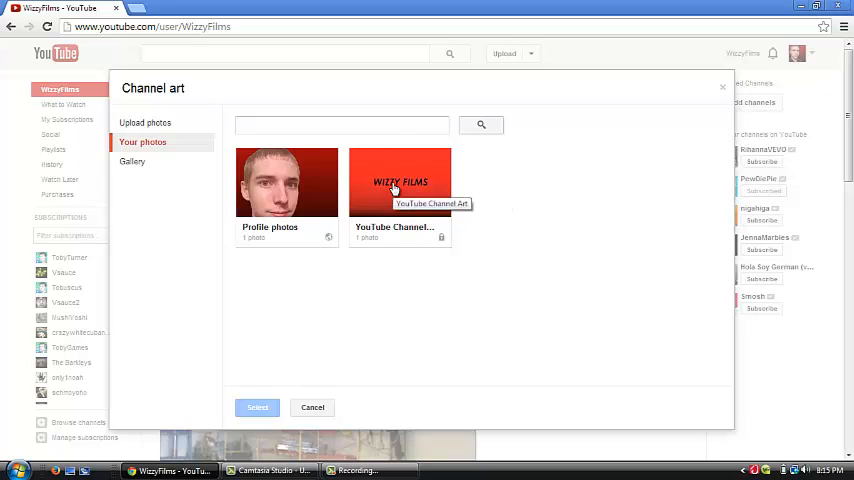
pyautogui.moveTo(345, 401)
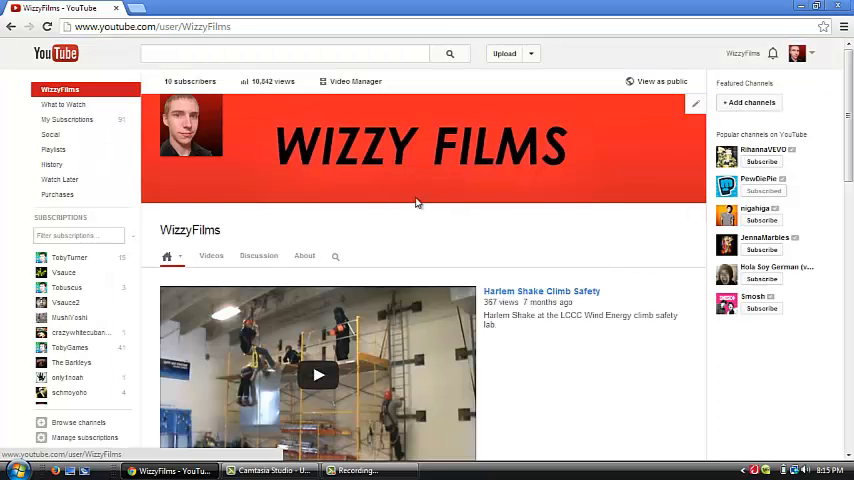
pyautogui.moveTo(260, 121)
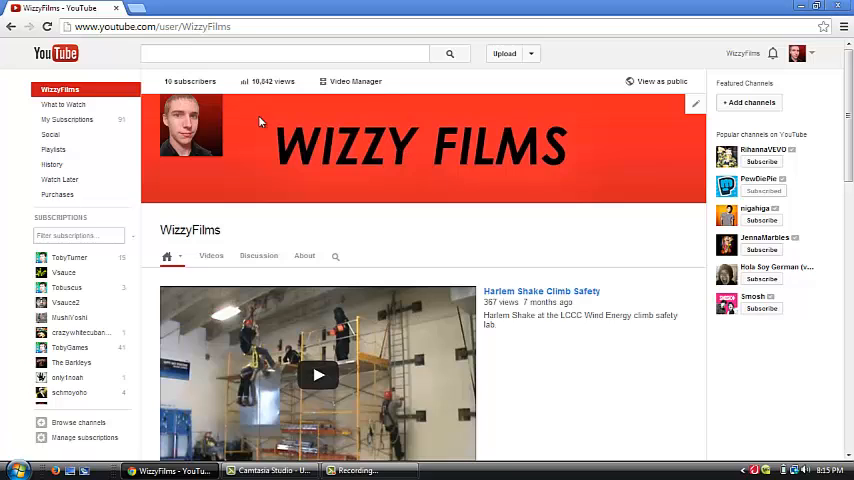
pyautogui.moveTo(462, 138)
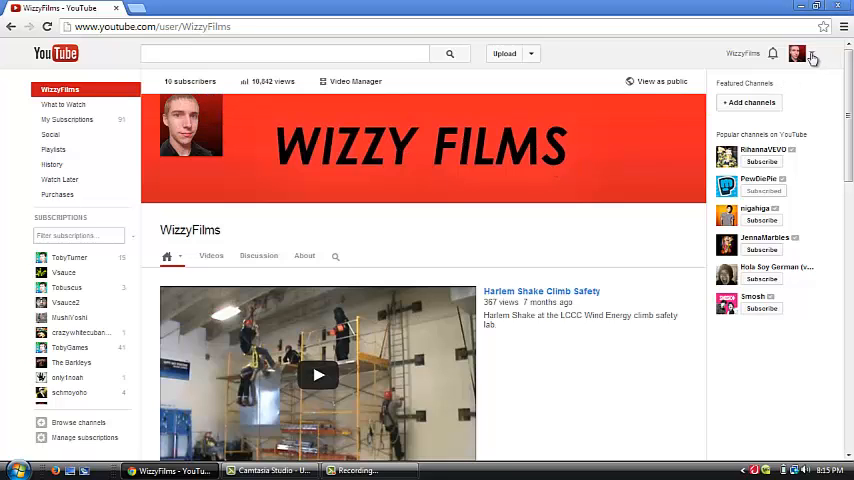
# Go to the WizzyFilms Google+ page from the account menu
pyautogui.click(798, 54)
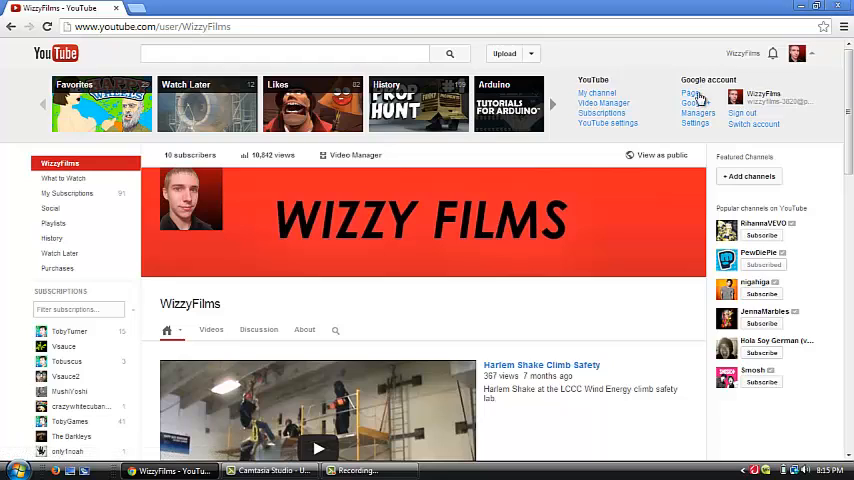
pyautogui.click(696, 103)
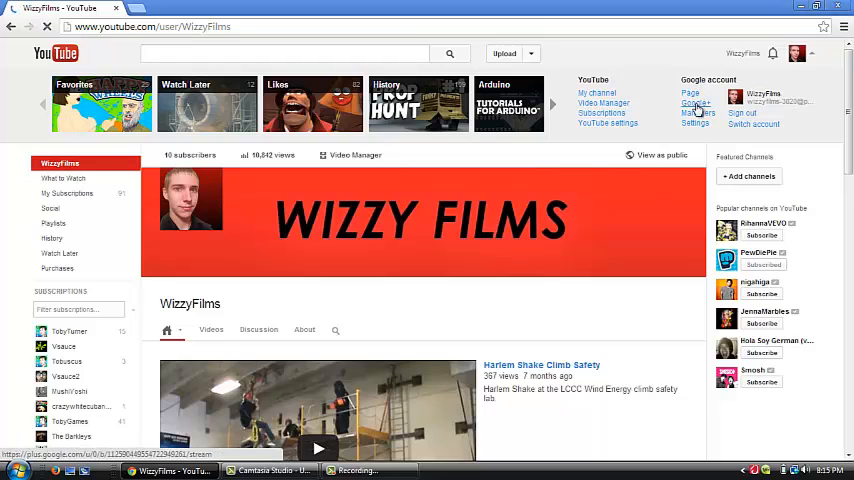
pyautogui.click(697, 103)
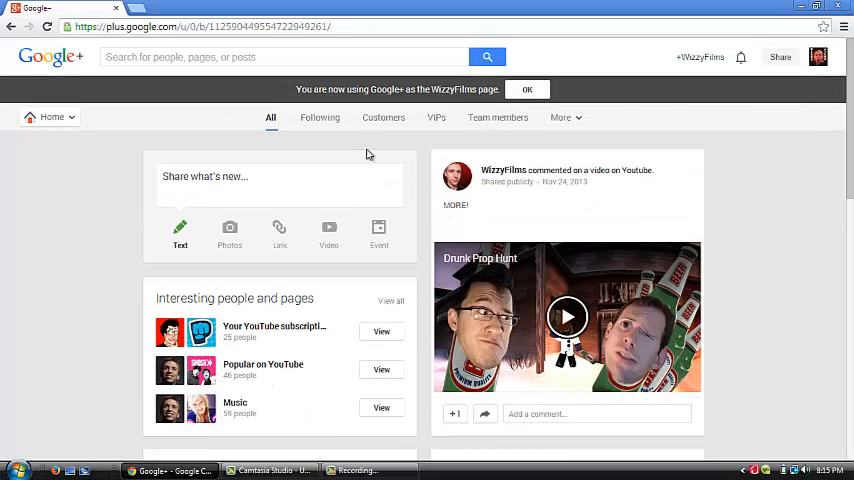
# Open the WizzyFilms page's Photos section from the Google+ navigation list
pyautogui.click(49, 117)
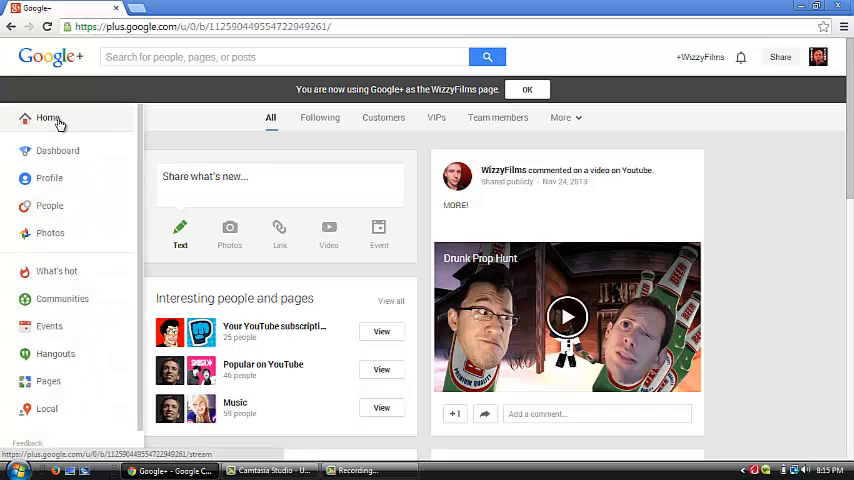
pyautogui.click(51, 117)
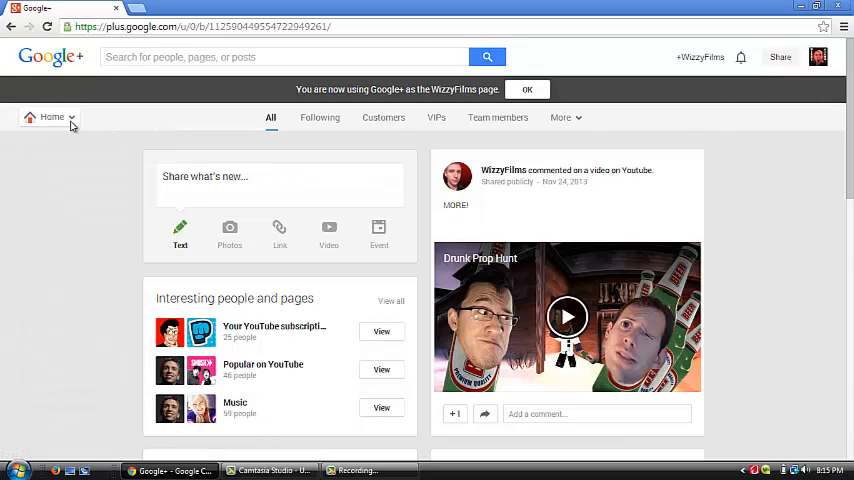
pyautogui.click(51, 117)
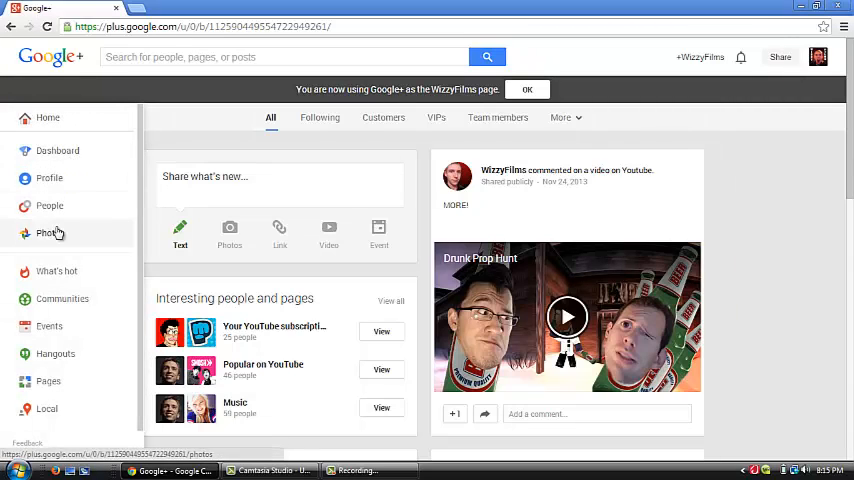
pyautogui.click(50, 233)
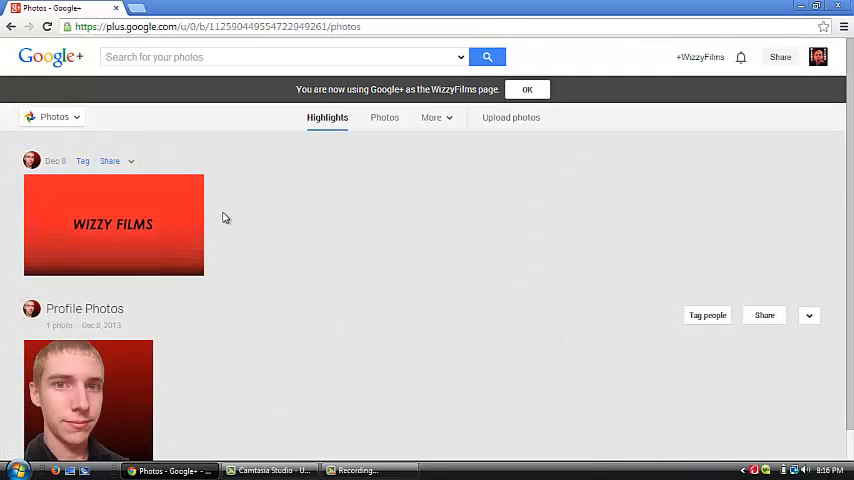
pyautogui.moveTo(813, 143)
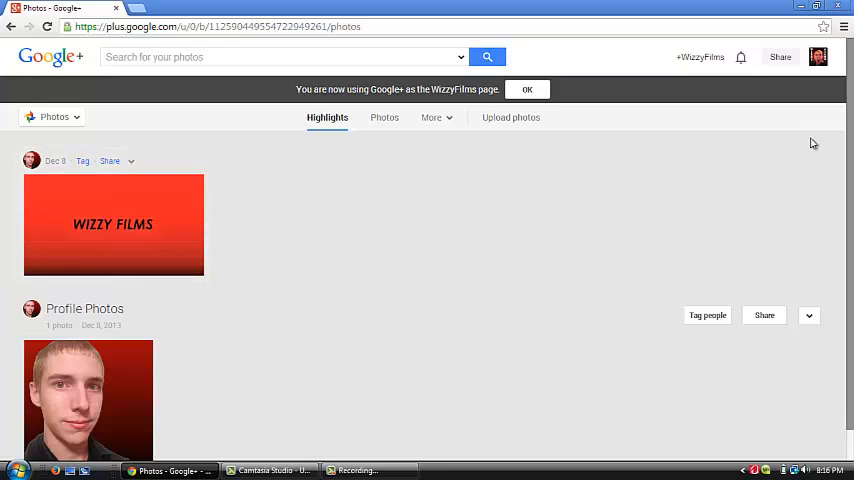
pyautogui.moveTo(258, 258)
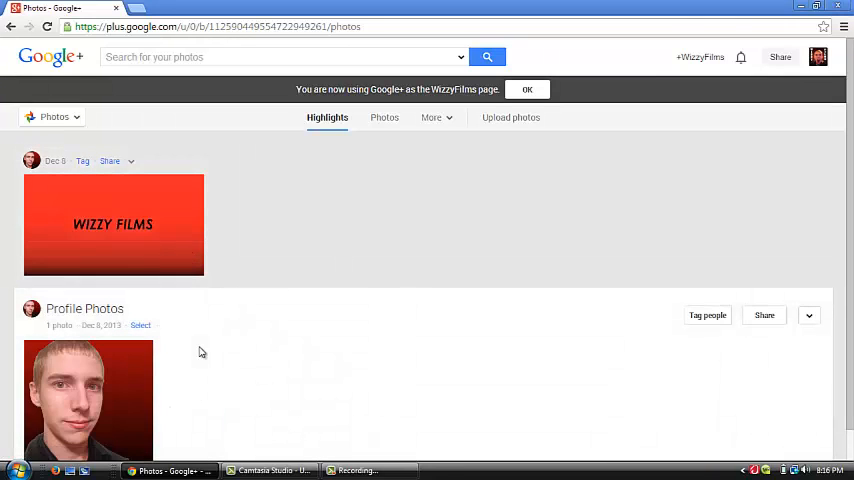
pyautogui.moveTo(267, 275)
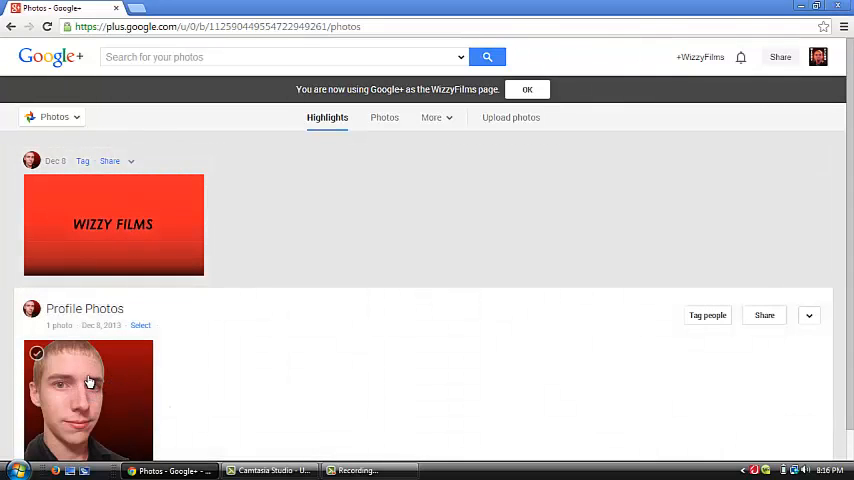
pyautogui.moveTo(393, 176)
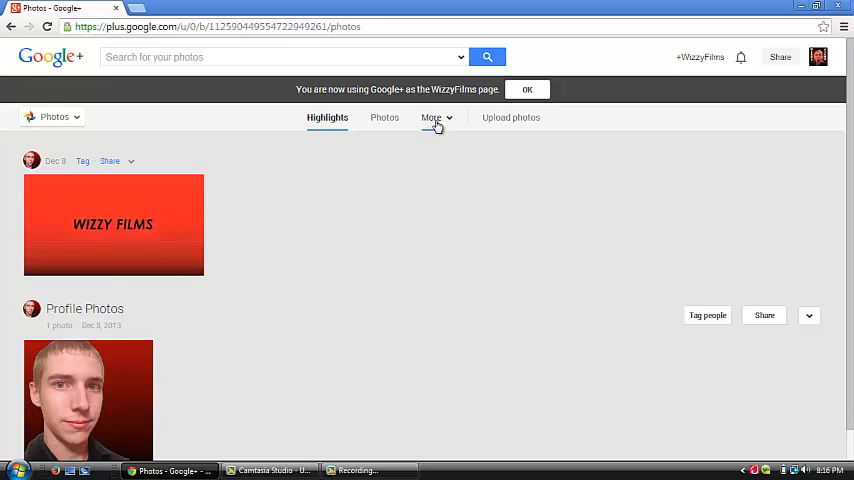
# Open the 2013-12-08 album from More > Albums
pyautogui.click(432, 117)
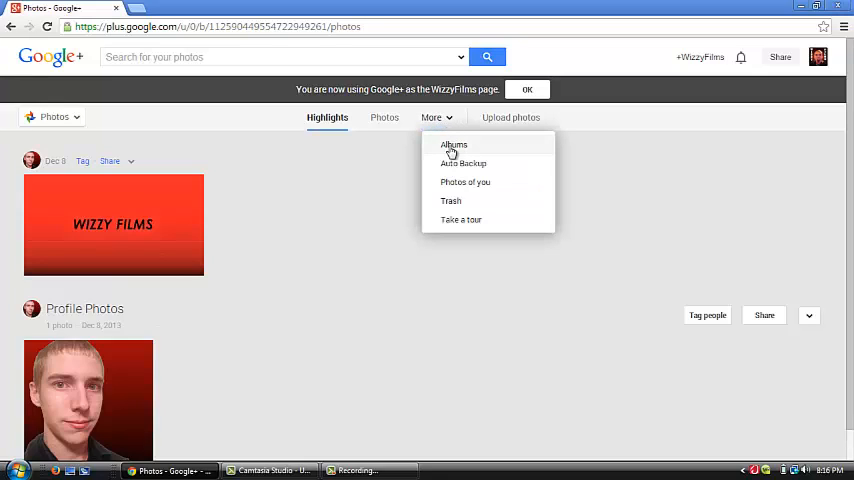
pyautogui.click(453, 144)
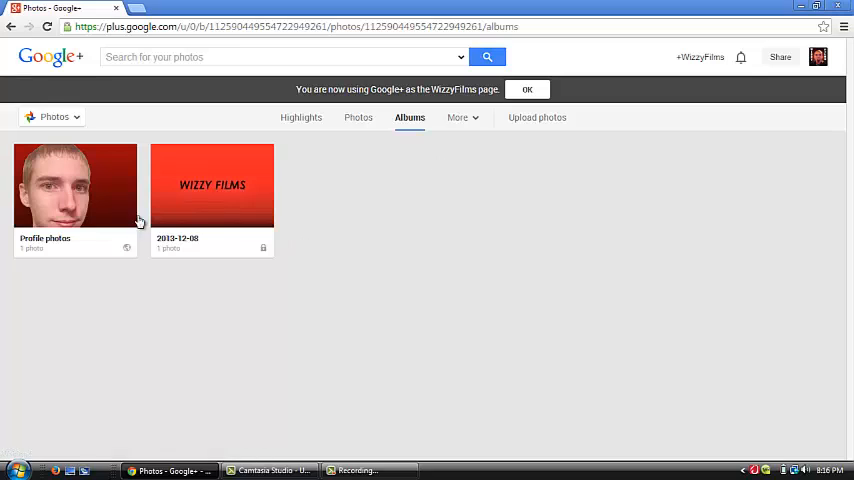
pyautogui.moveTo(73, 278)
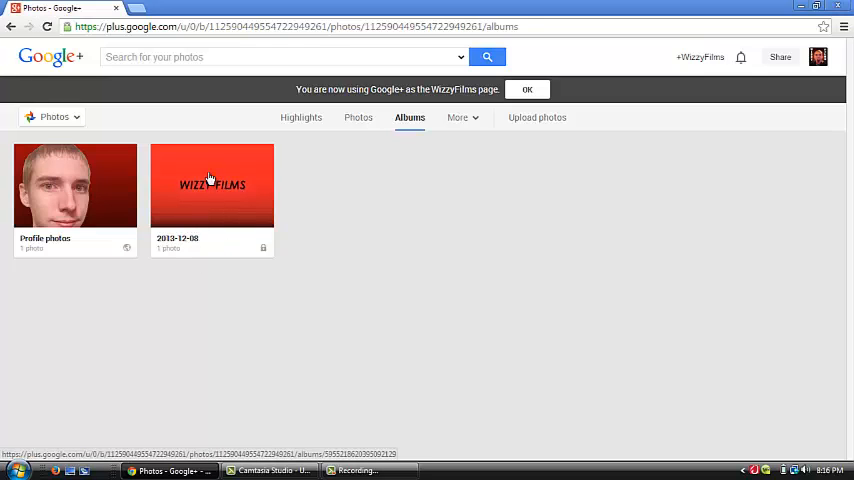
pyautogui.click(212, 185)
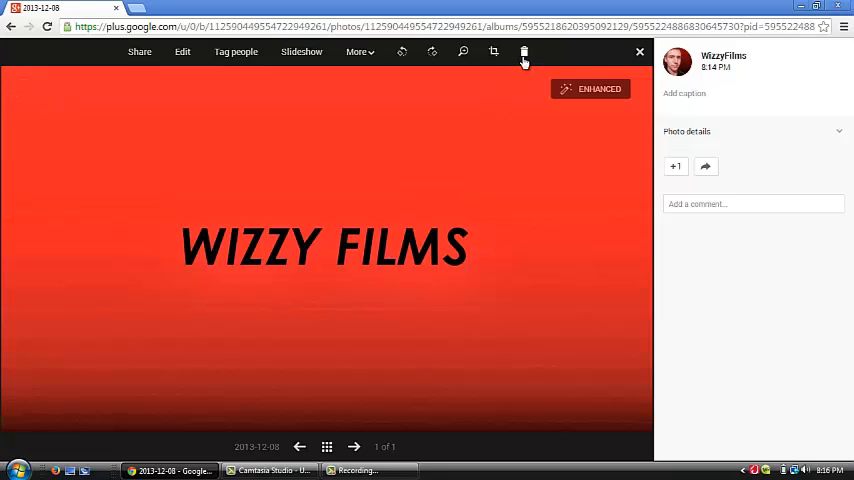
pyautogui.moveTo(524, 52)
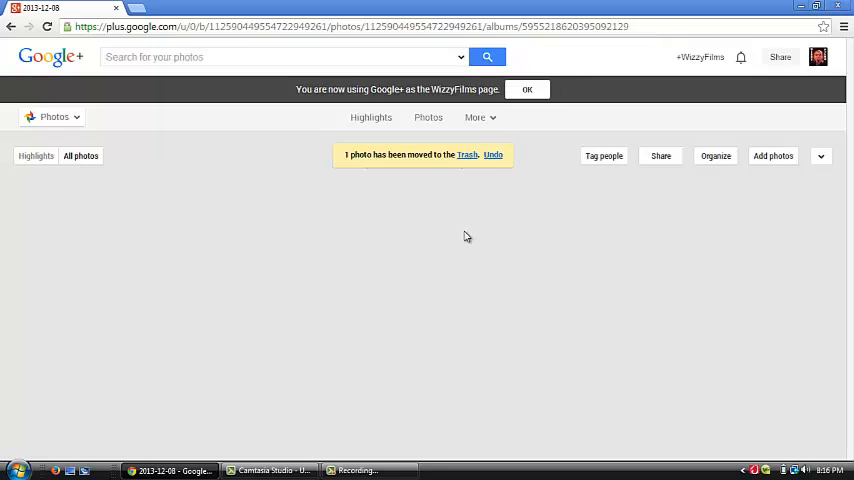
pyautogui.moveTo(433, 298)
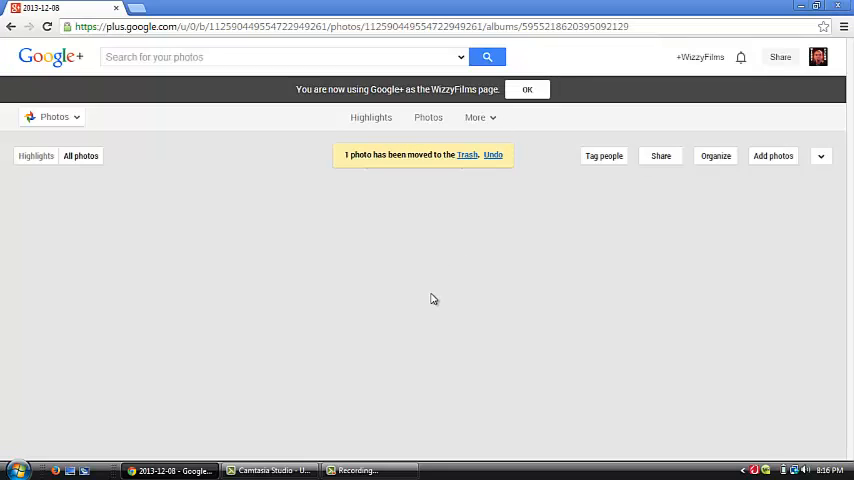
pyautogui.moveTo(466, 276)
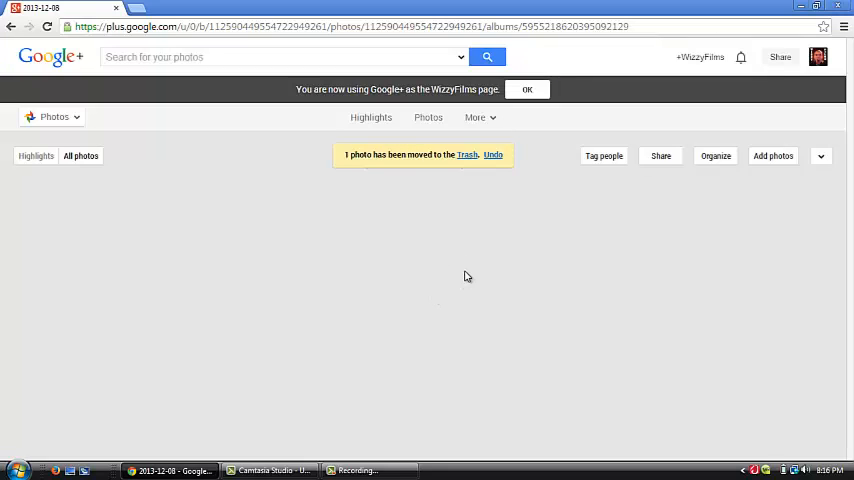
pyautogui.moveTo(504, 165)
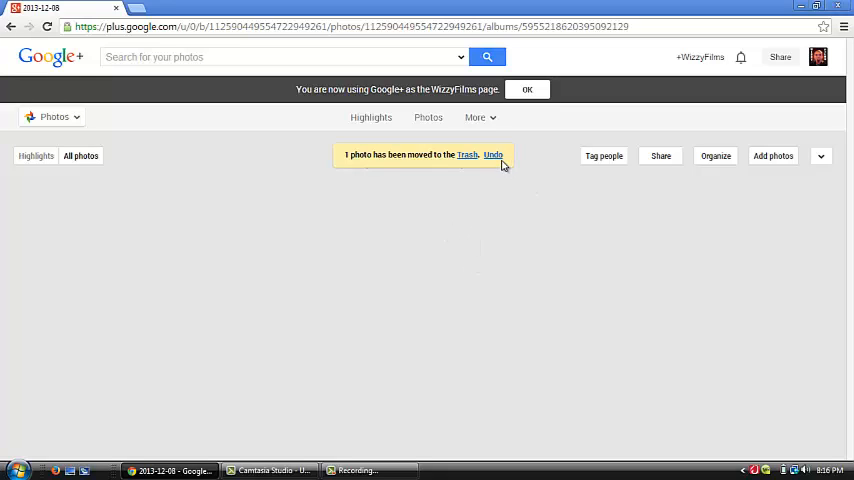
# Undo trashing the WIZZY FILMS photo and return to the albums list
pyautogui.click(493, 155)
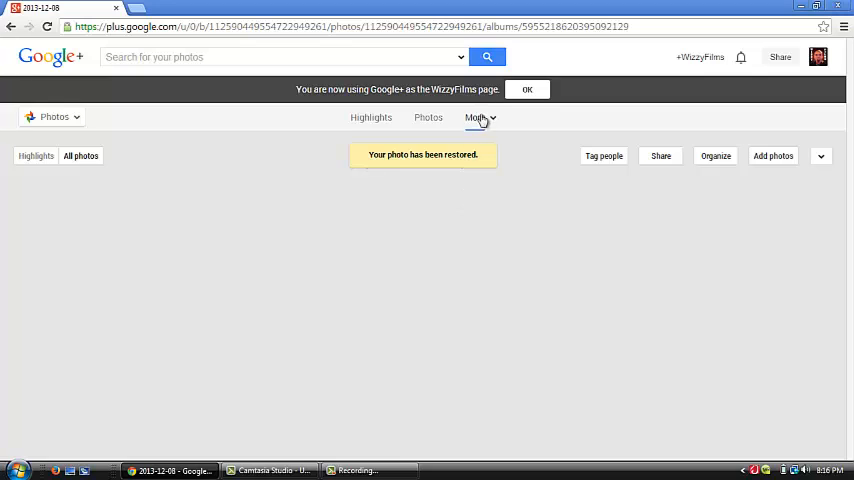
pyautogui.click(409, 117)
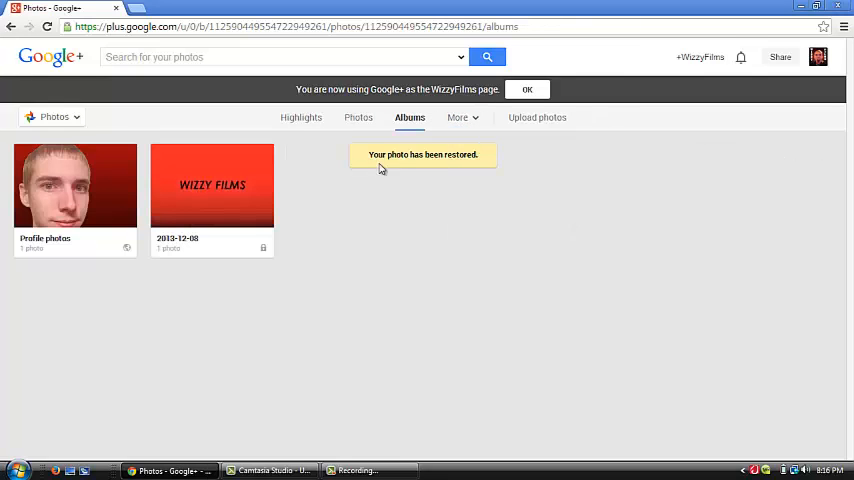
# Trash the WIZZY FILMS photo from the 2013-12-08 album, then return to YouTube
pyautogui.click(212, 185)
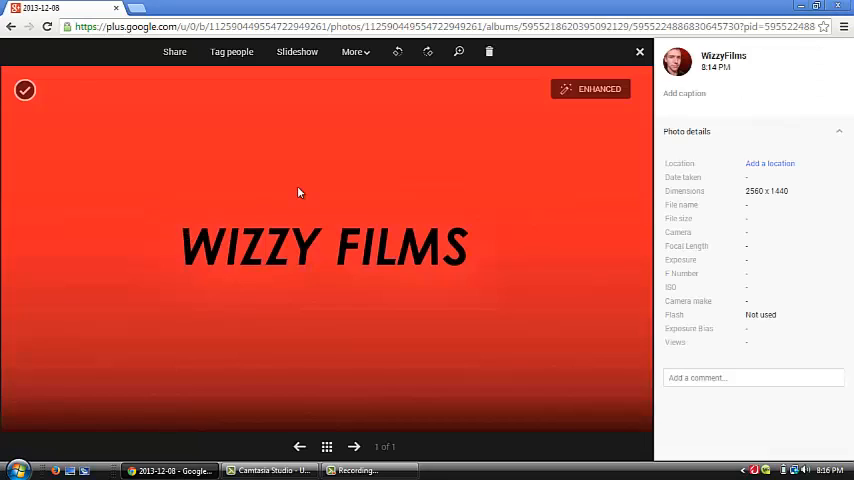
pyautogui.click(523, 52)
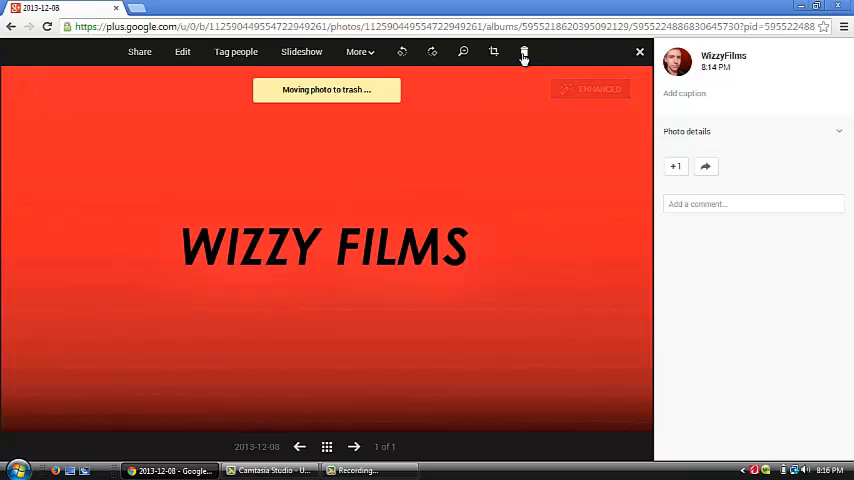
pyautogui.click(523, 52)
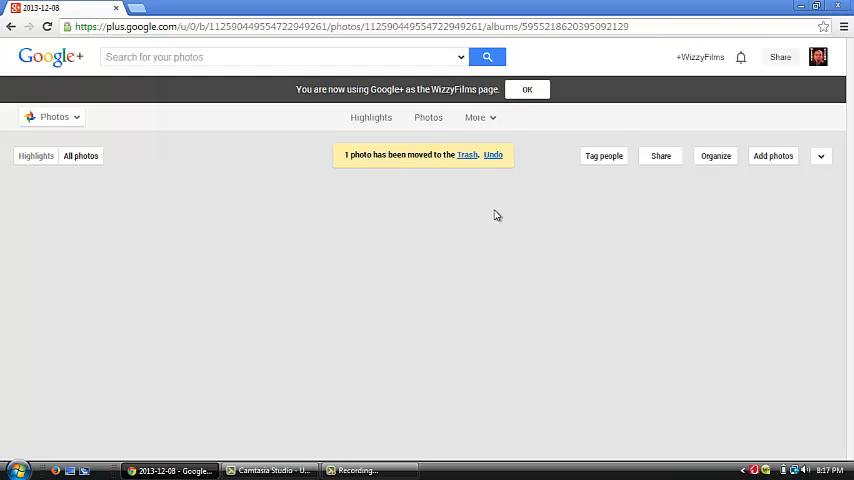
pyautogui.moveTo(818, 57)
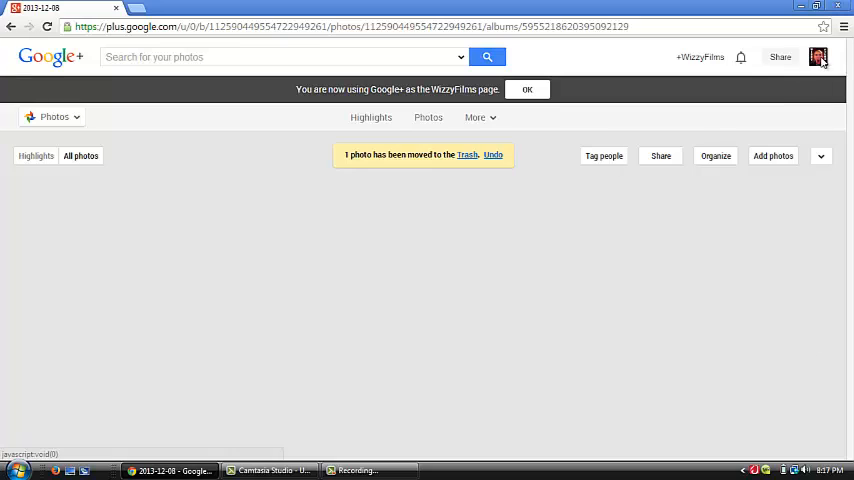
pyautogui.click(819, 57)
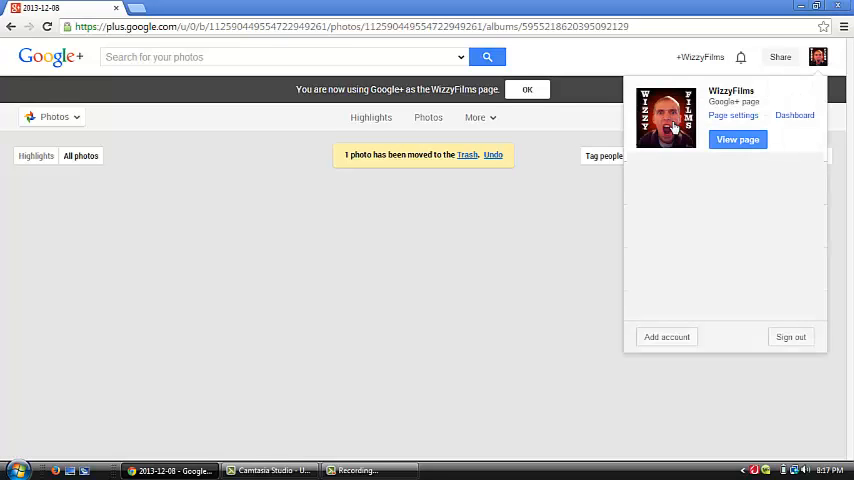
pyautogui.click(330, 27)
pyautogui.write('www.youtube.com')
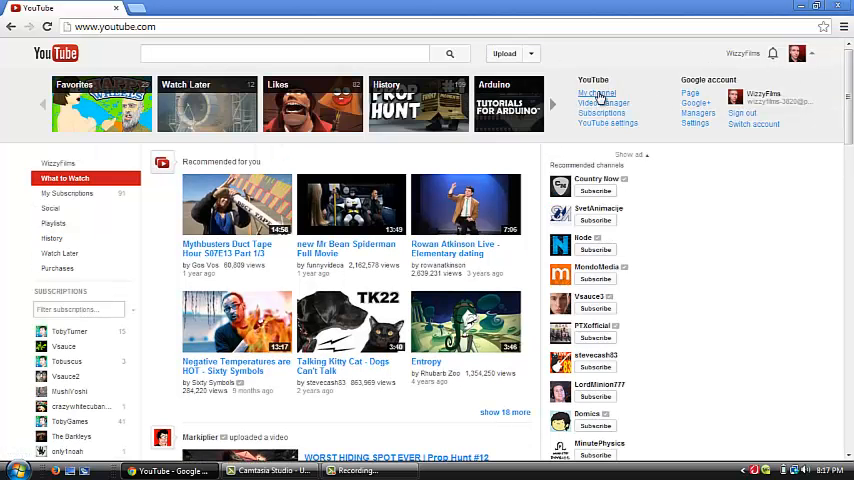
# On the WizzyFilms channel, check the channel art dialog's Your photos albums
pyautogui.click(595, 93)
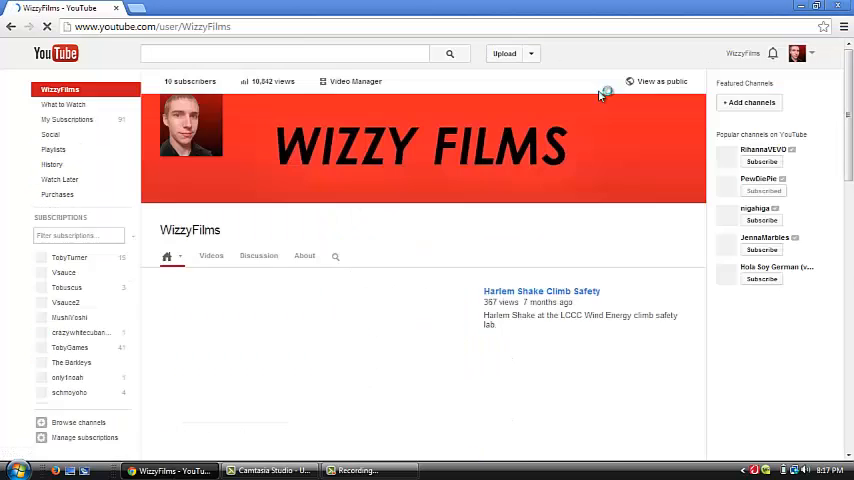
pyautogui.click(694, 105)
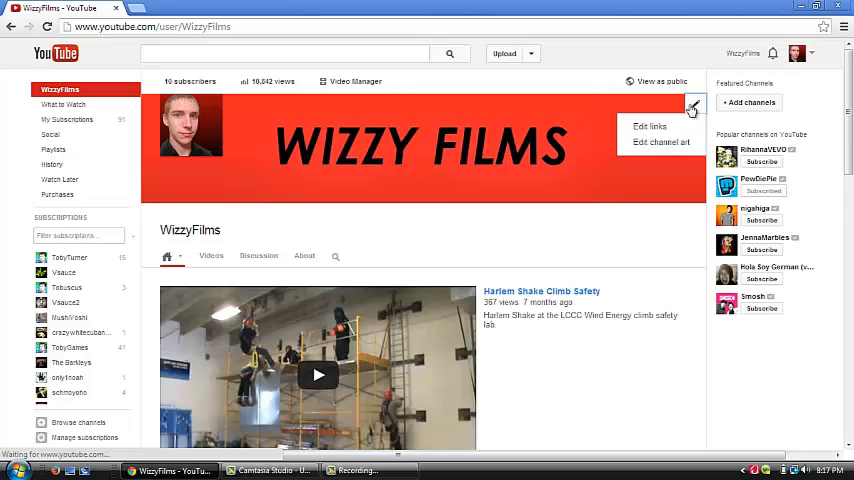
pyautogui.click(660, 142)
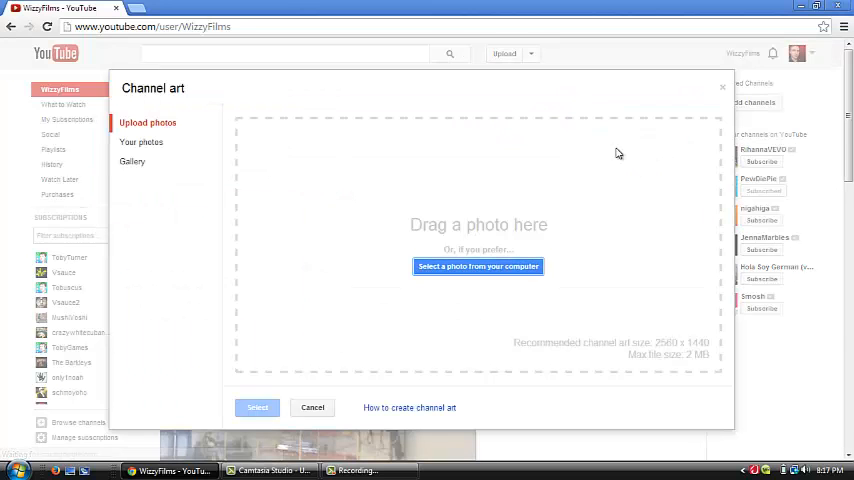
pyautogui.click(141, 142)
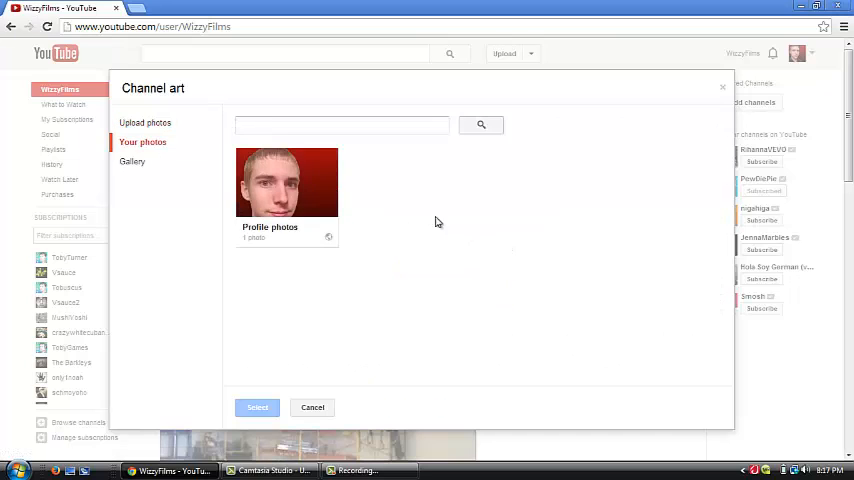
pyautogui.moveTo(461, 146)
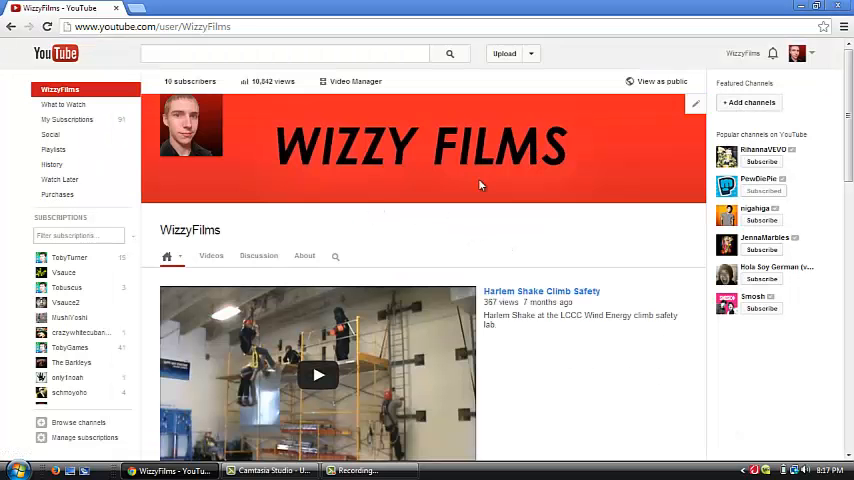
pyautogui.moveTo(604, 98)
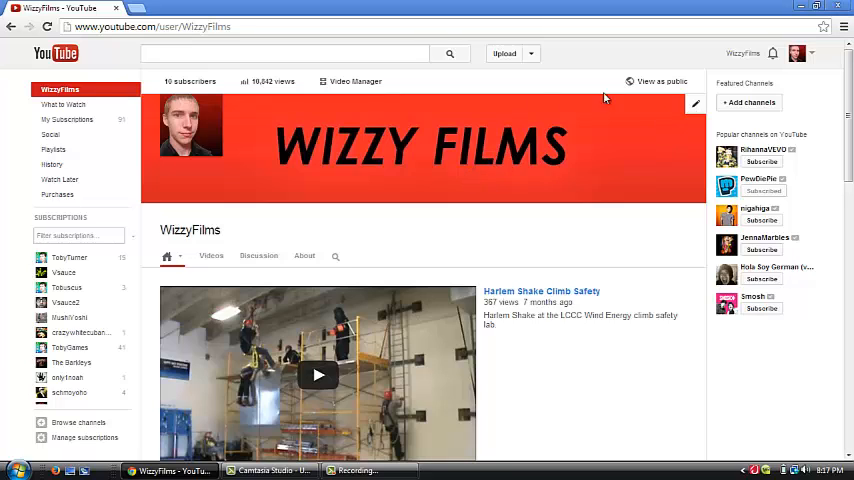
pyautogui.moveTo(463, 167)
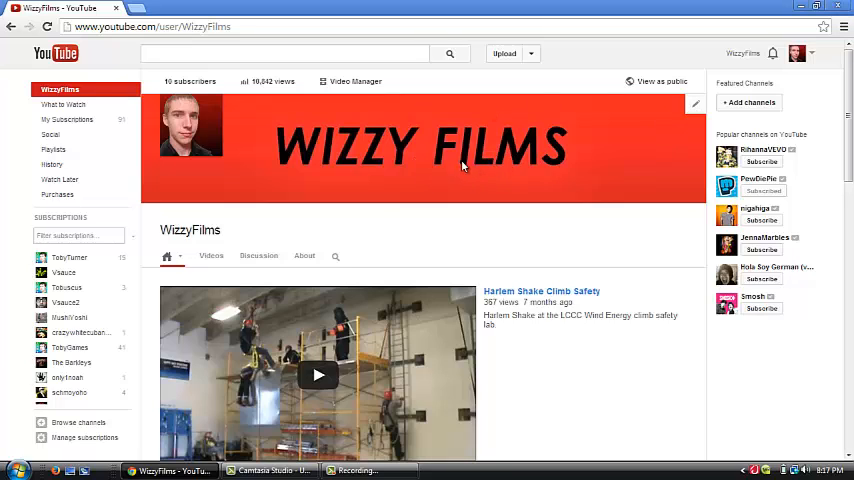